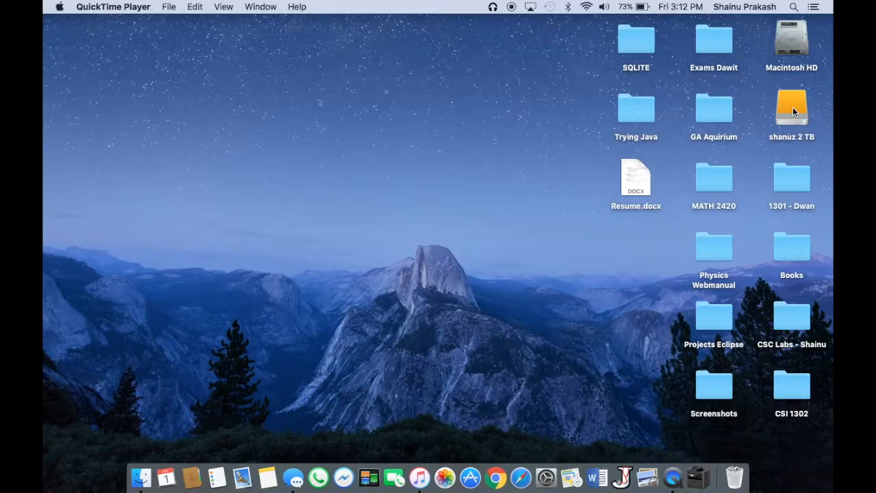
{"action": "mouse_move", "coordinate": [780, 115]}
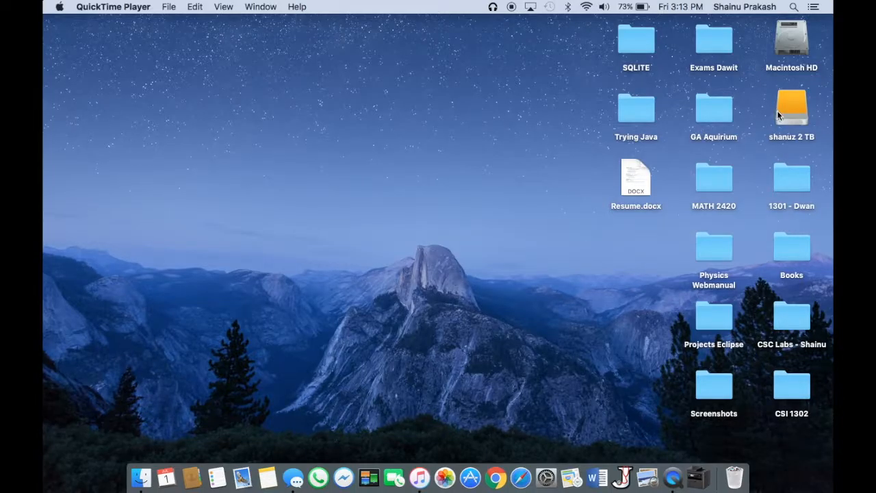
{"action": "mouse_move", "coordinate": [657, 171]}
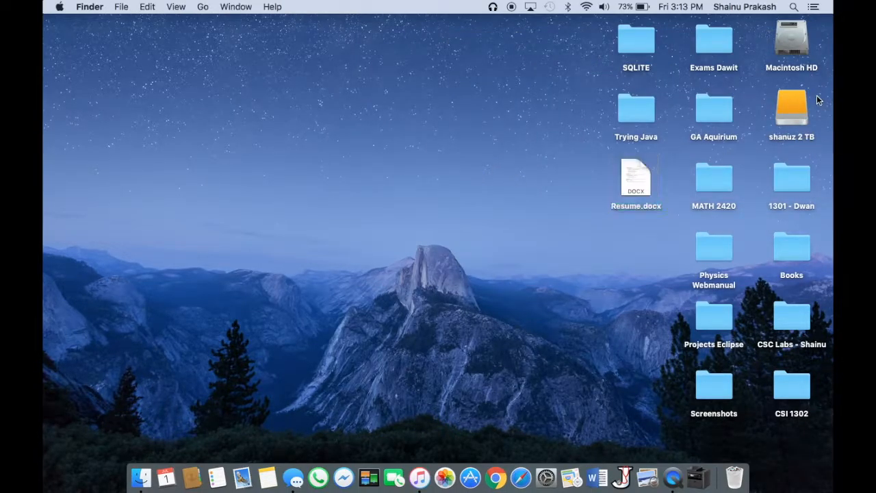
- Double-click the shanuz 2 TB drive icon on the Finder desktop
{"action": "double_click", "coordinate": [791, 109]}
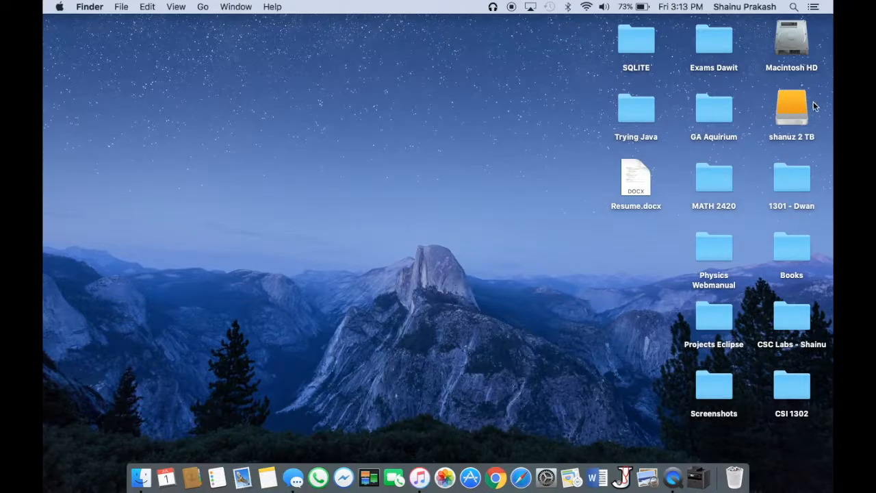
{"action": "mouse_move", "coordinate": [790, 115]}
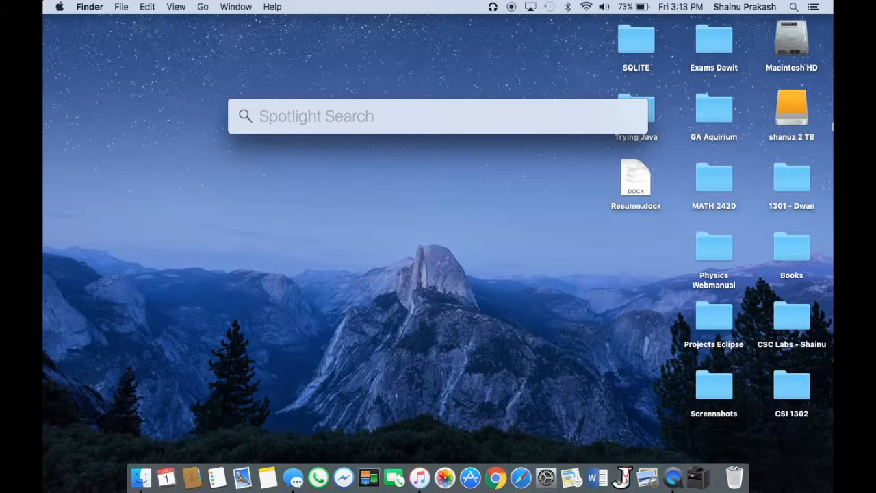
- Launch Disk Utility and select the 2 TB NTFS shanuz 2 TB volume
{"action": "type", "text": "Disk Utility"}
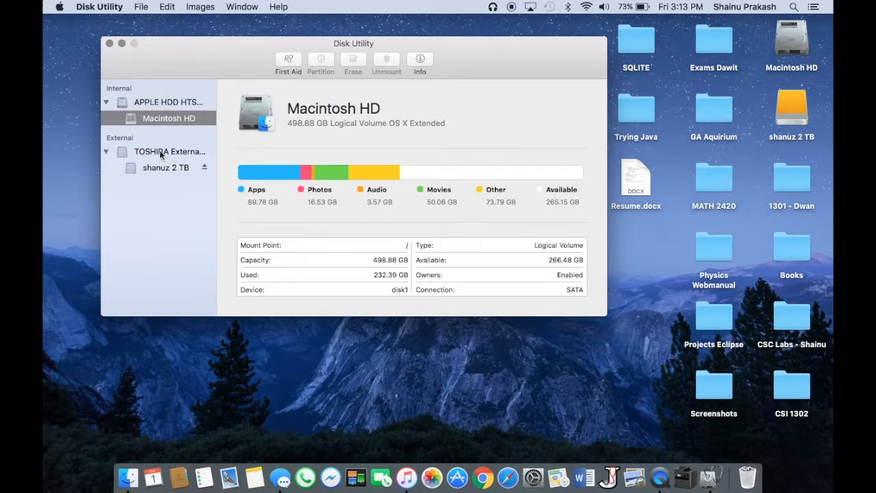
{"action": "left_click", "coordinate": [165, 167]}
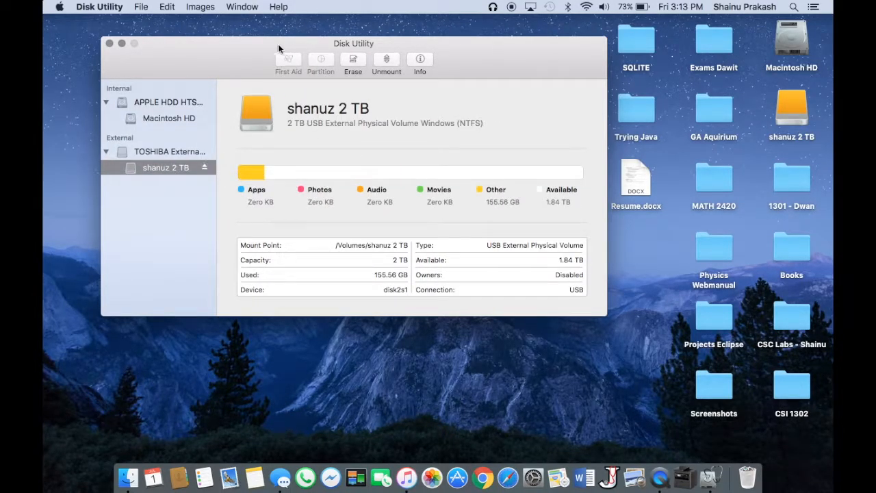
{"action": "left_click_drag", "start_coordinate": [353, 43], "coordinate": [405, 35]}
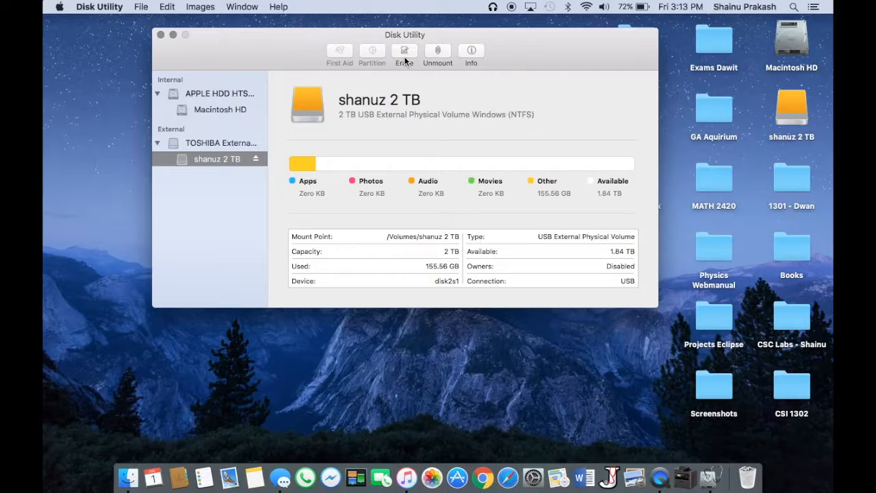
- Erase the shanuz 2 TB volume using the MS-DOS (FAT) format
{"action": "left_click", "coordinate": [404, 50]}
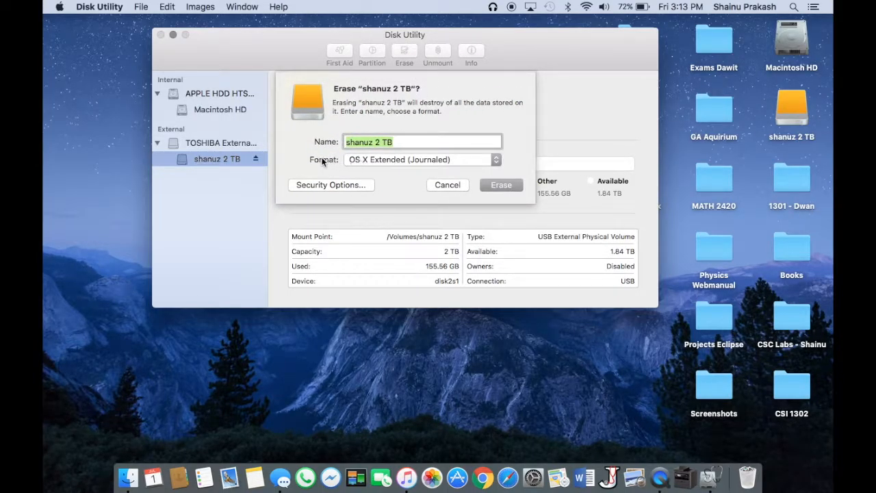
{"action": "left_click", "coordinate": [421, 160]}
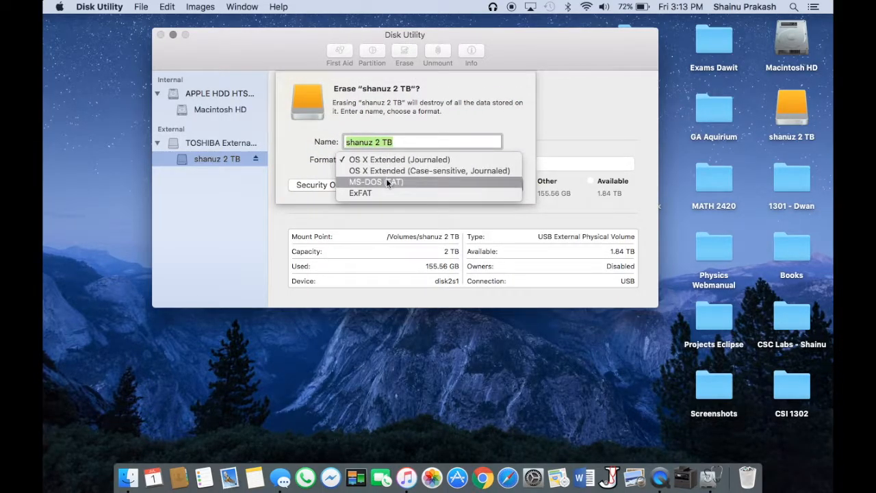
{"action": "left_click", "coordinate": [376, 181]}
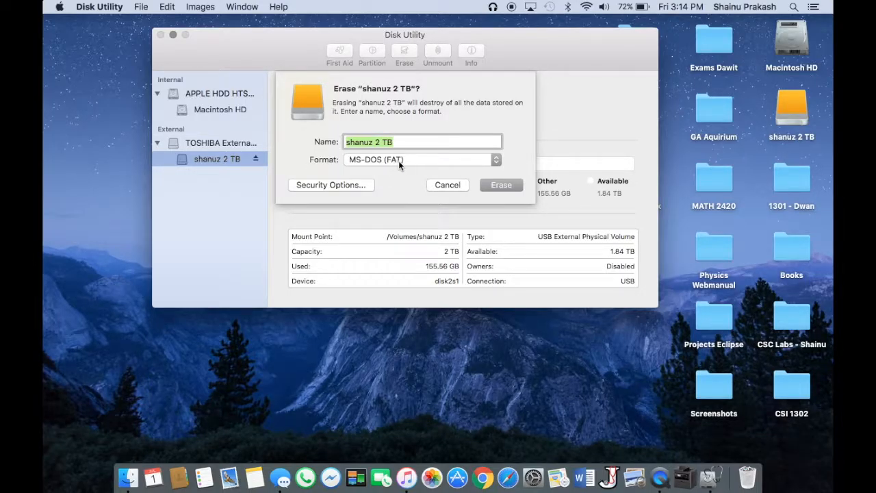
{"action": "left_click", "coordinate": [501, 185]}
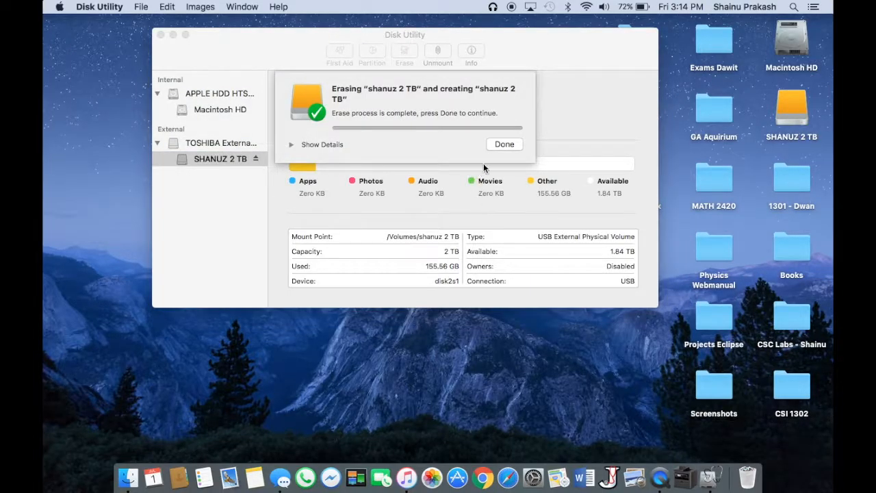
- Dismiss the erase notice, then open SHANUZ 2 TB to check its contents and close it
{"action": "left_click", "coordinate": [504, 144]}
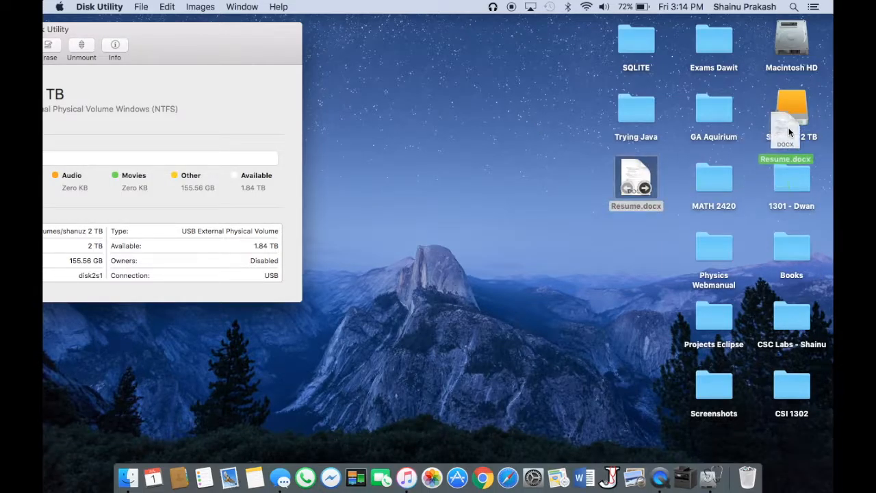
{"action": "double_click", "coordinate": [791, 113]}
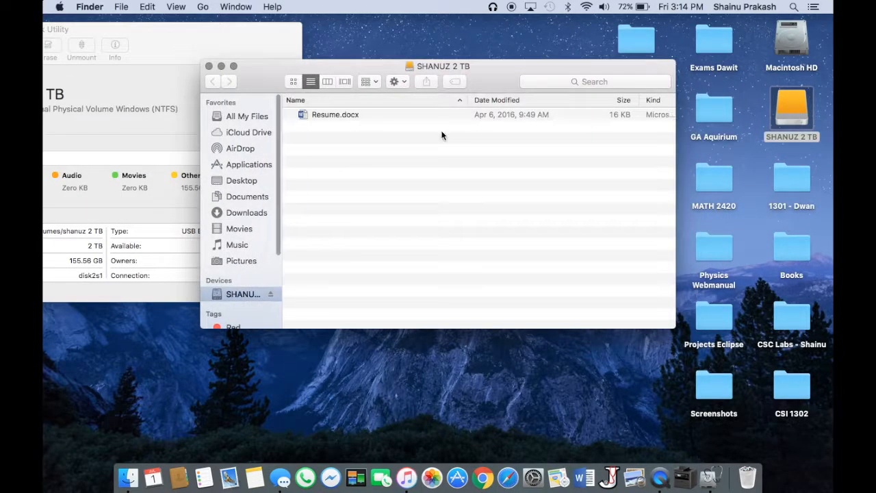
{"action": "left_click", "coordinate": [209, 66]}
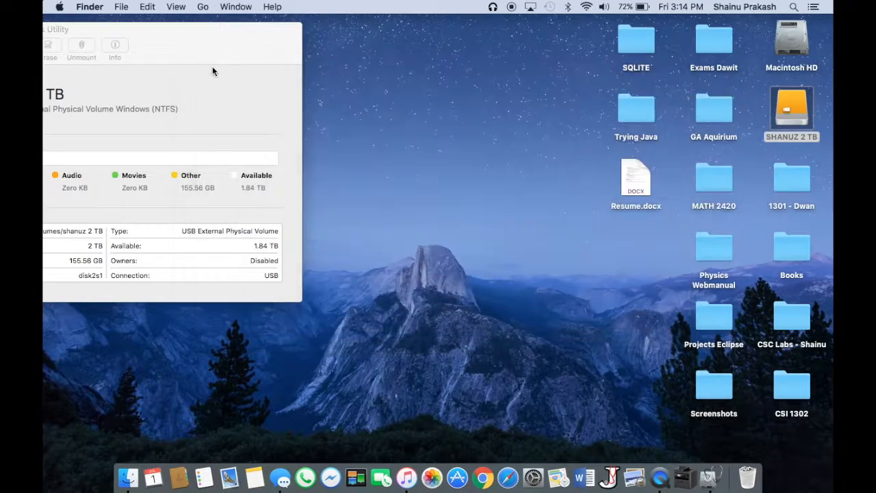
{"action": "left_click", "coordinate": [791, 110]}
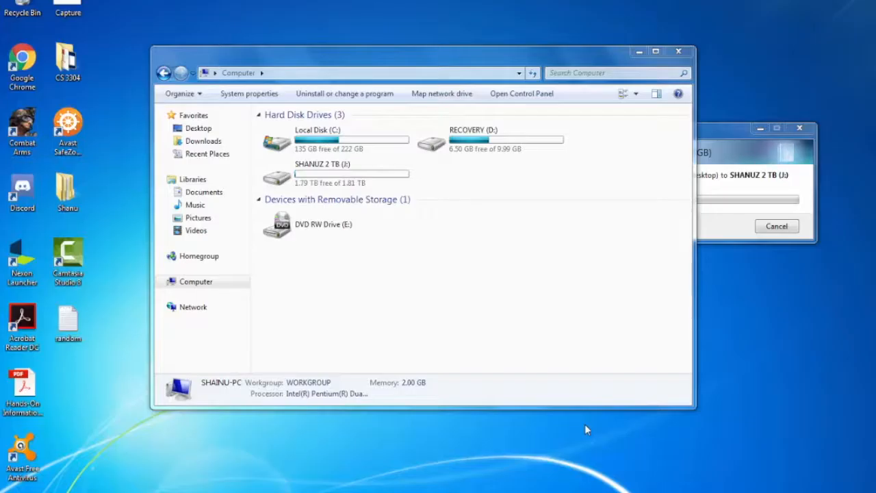
{"action": "mouse_move", "coordinate": [589, 419]}
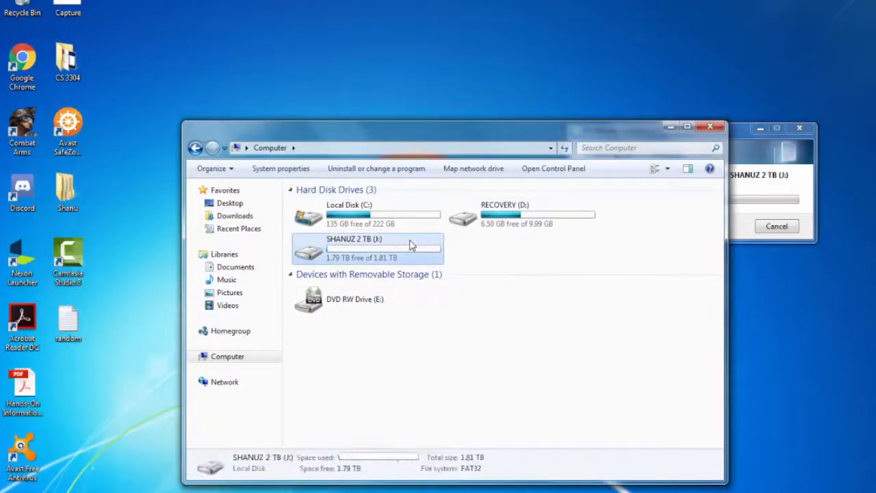
- Open drive J: and open the random text file in Notepad
{"action": "double_click", "coordinate": [366, 248]}
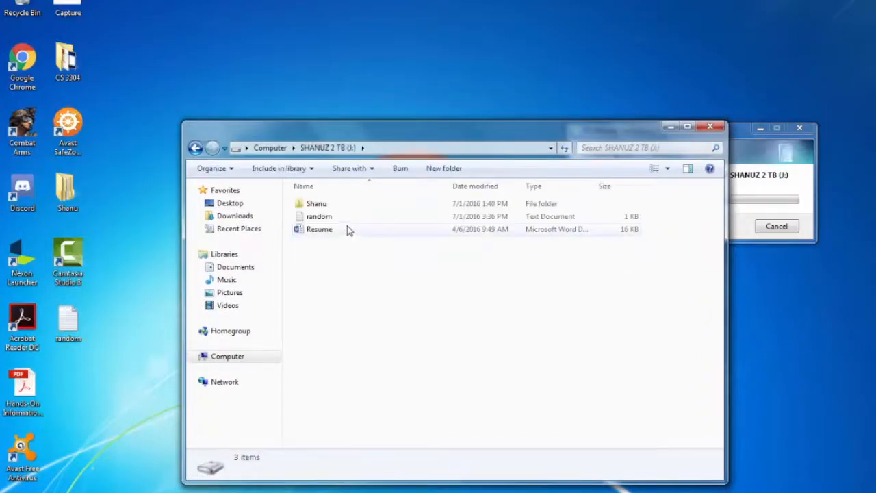
{"action": "double_click", "coordinate": [319, 216]}
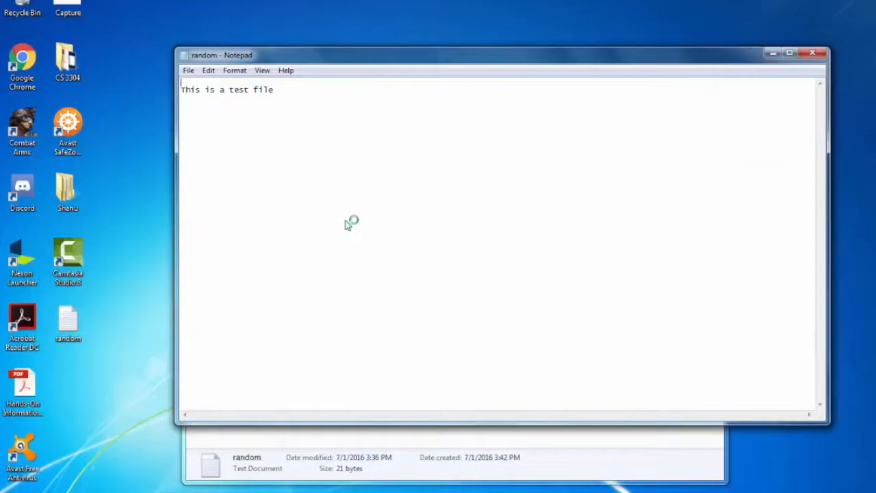